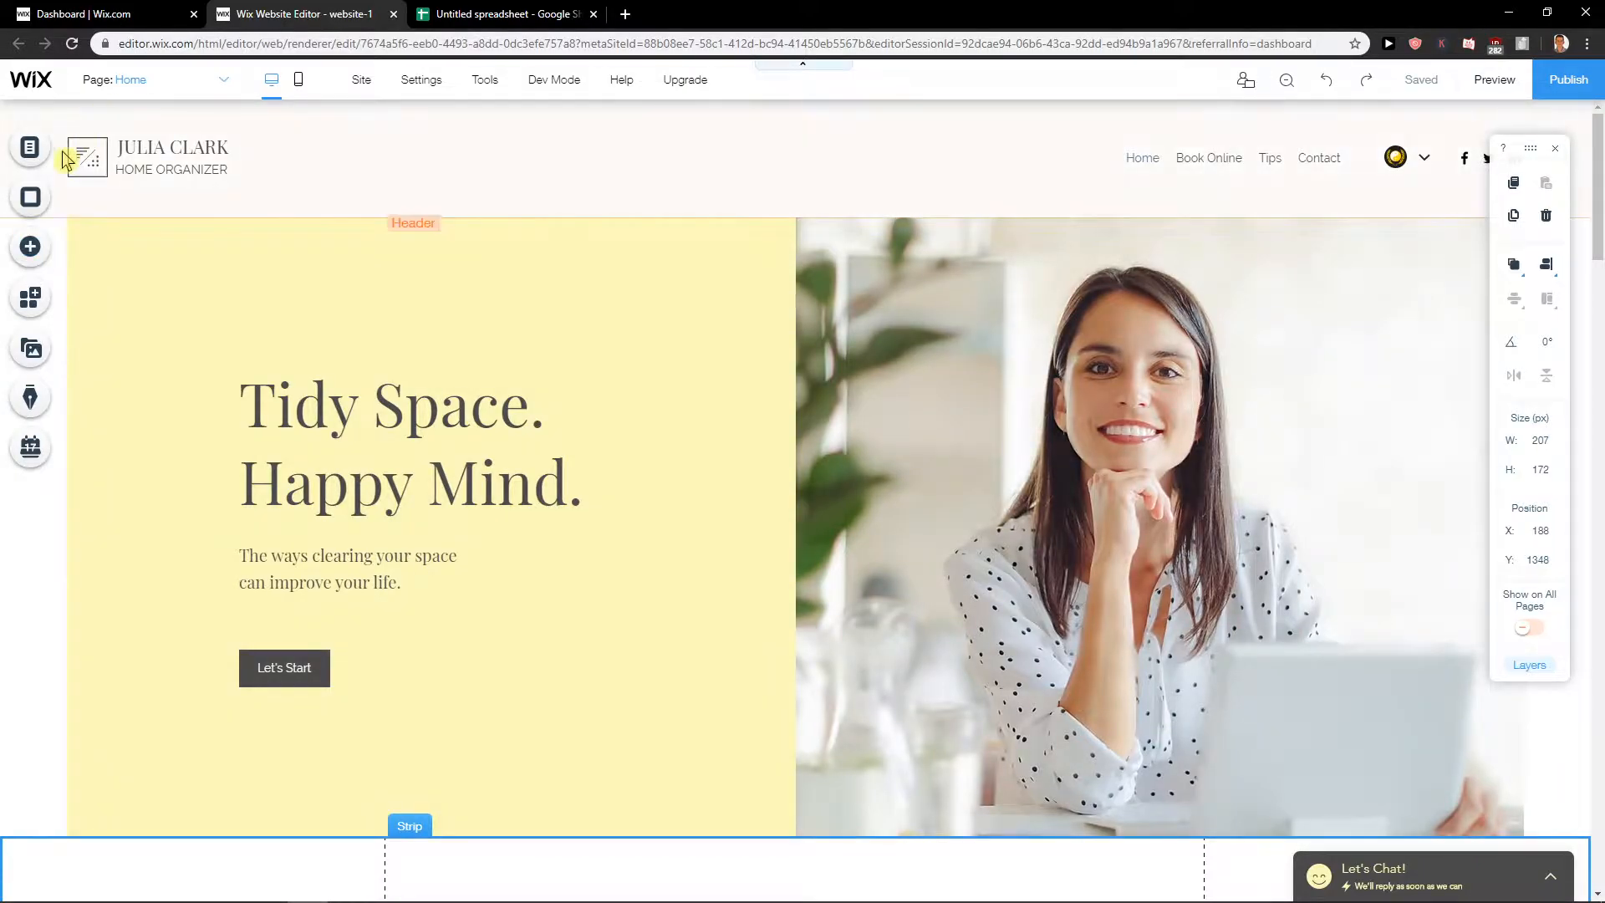
Step: Add a Wix Video player from Add Elements > Video to the strip below the hero
click(30, 247)
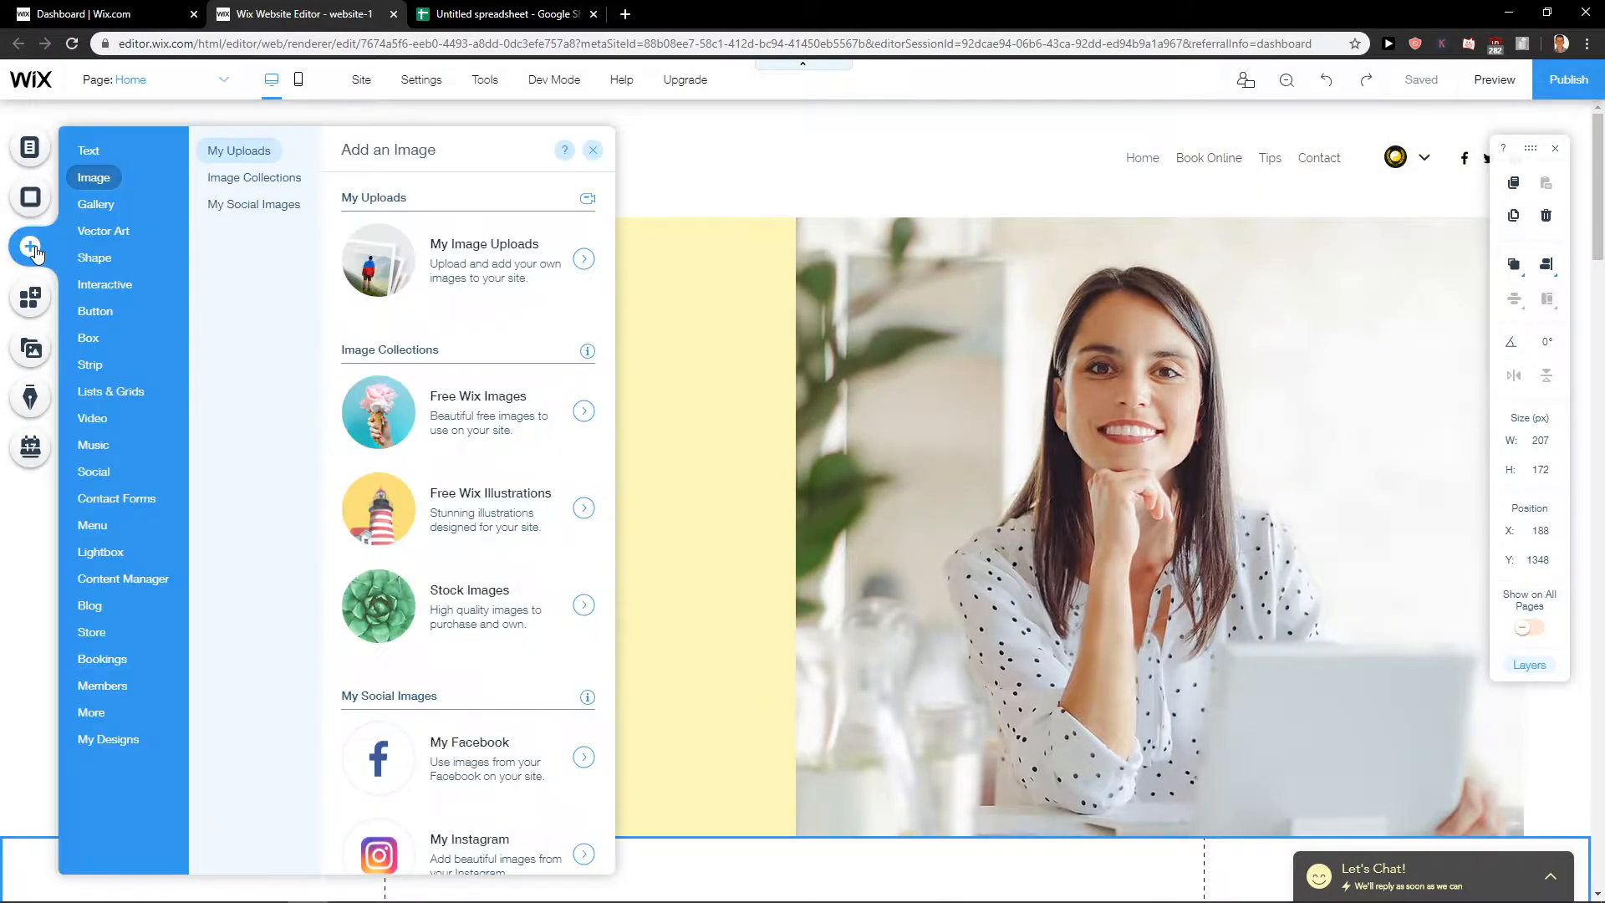
click(103, 285)
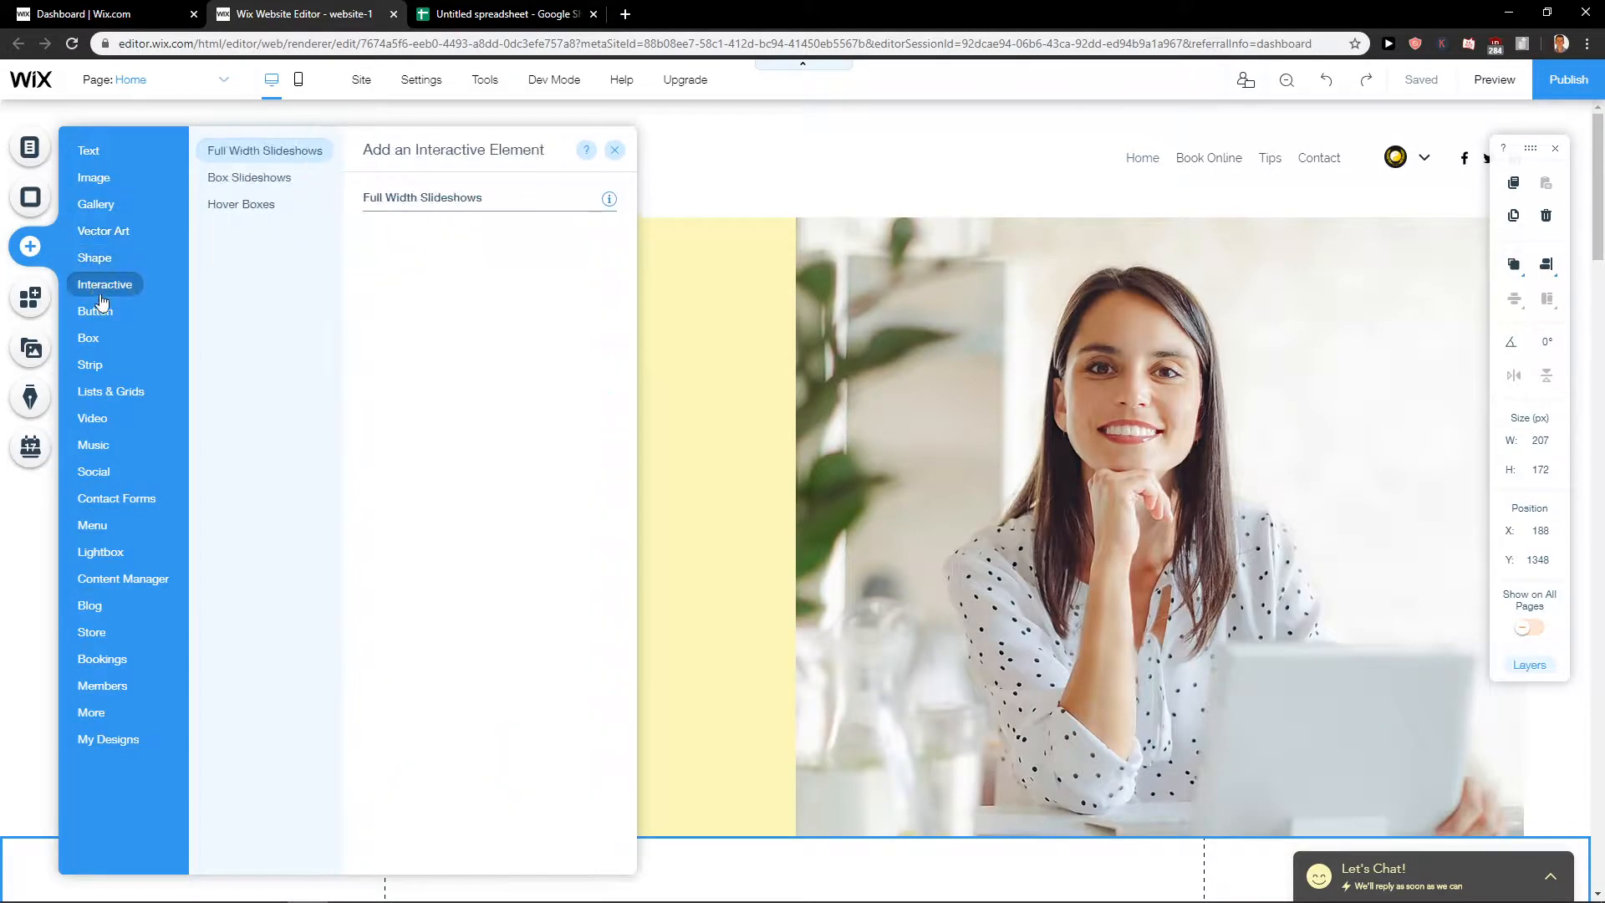
click(92, 418)
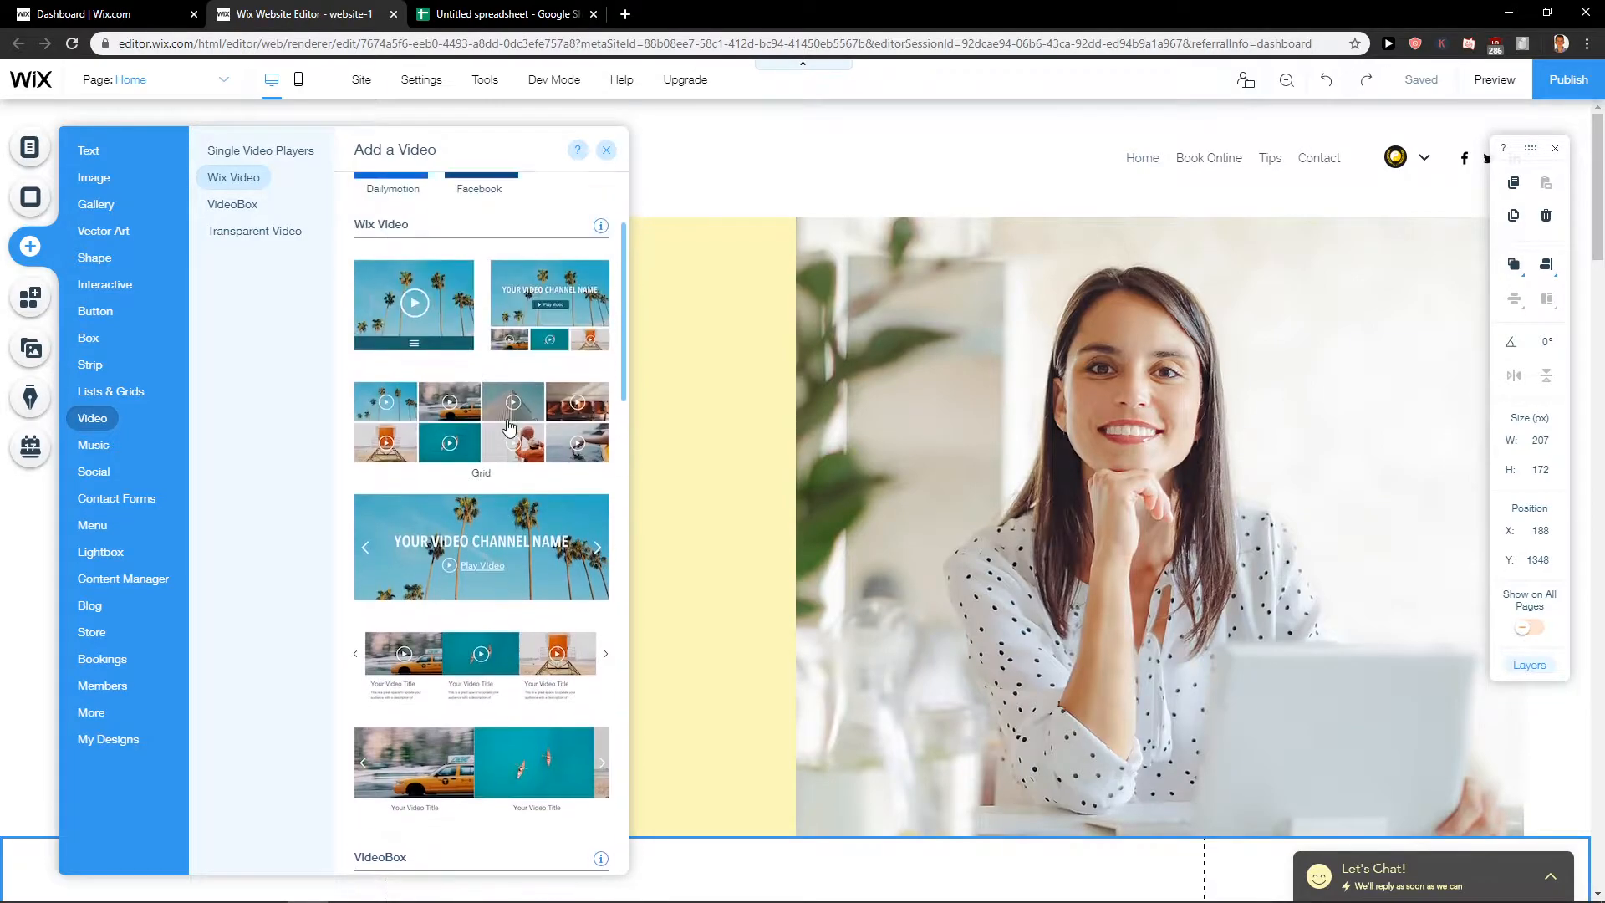
scroll(down, 3)
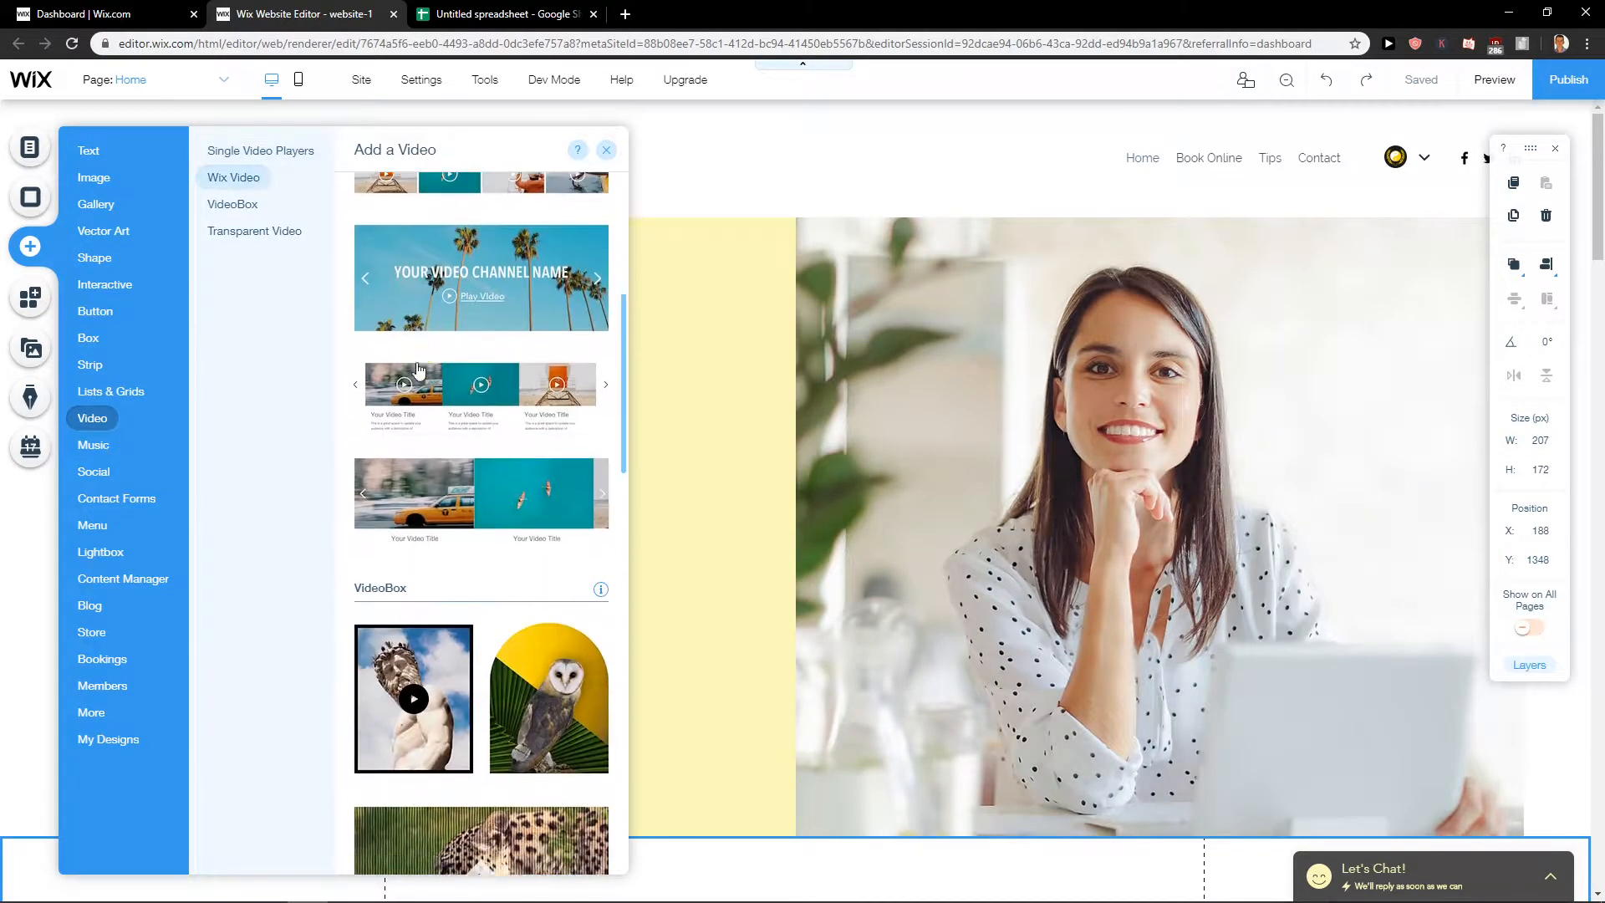
scroll(down, 3)
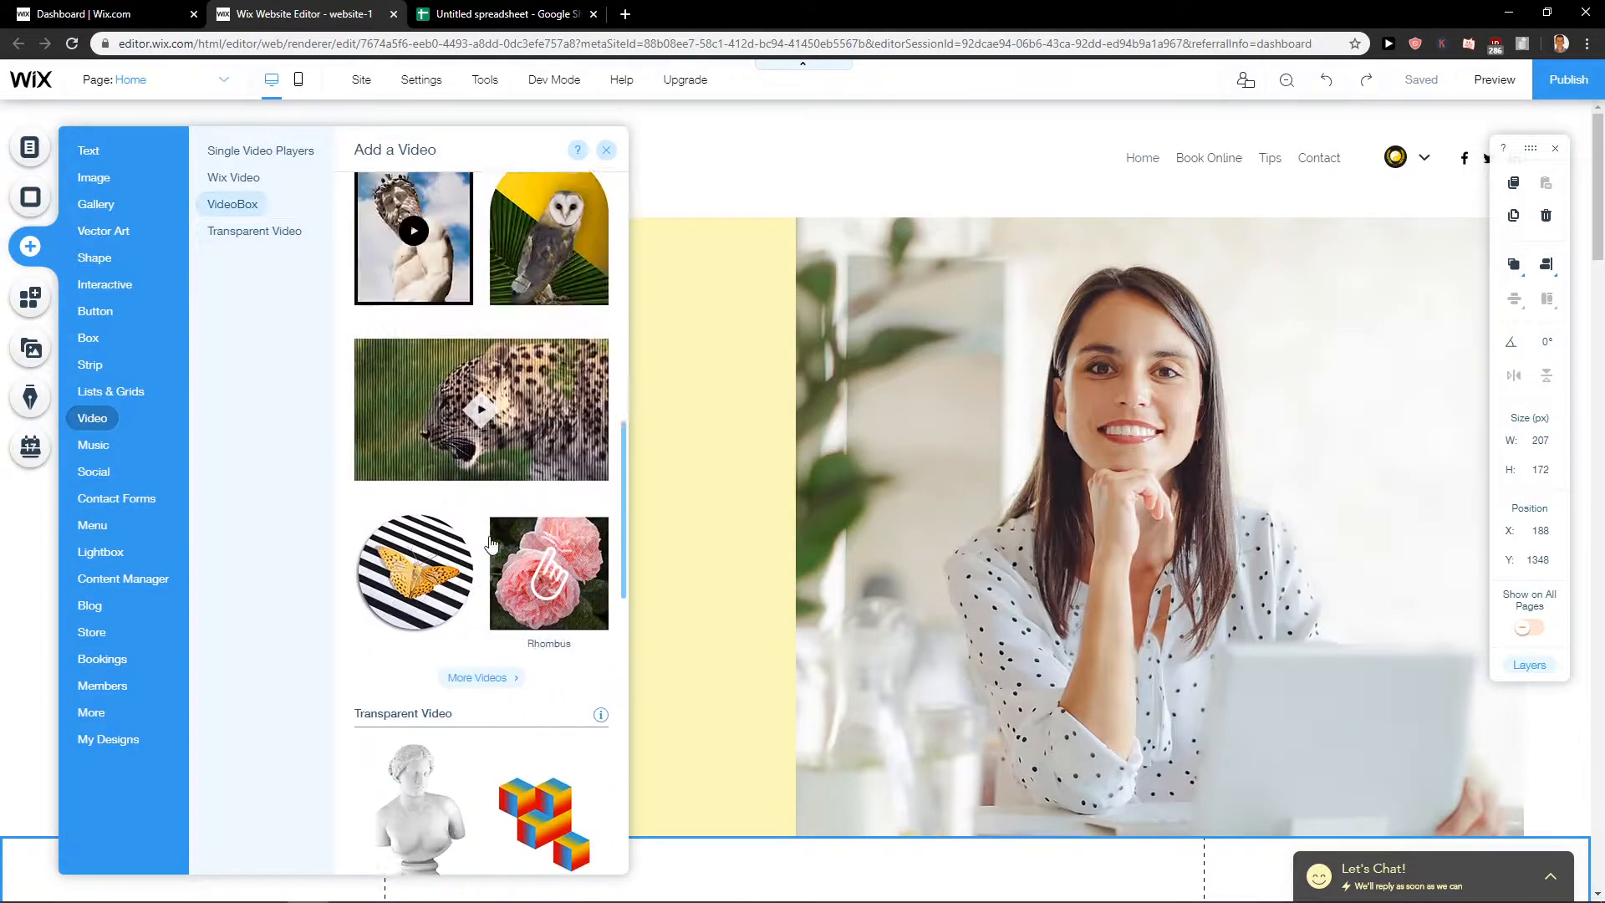
click(261, 150)
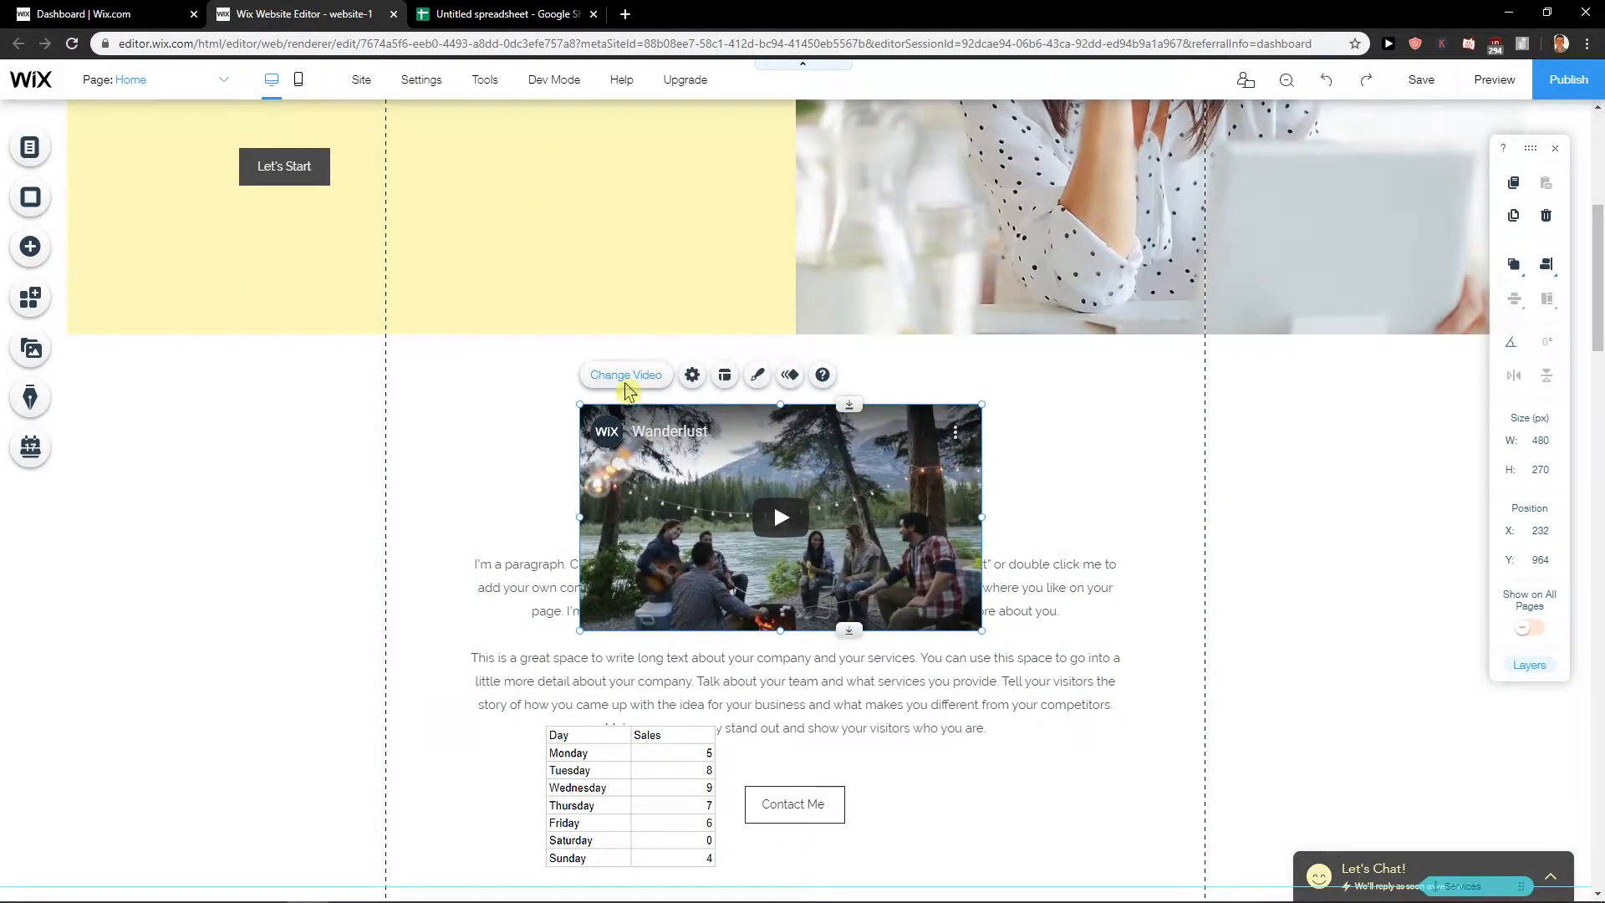
Step: Bring up the video element's settings, briefly opening and closing Search Videos
click(692, 374)
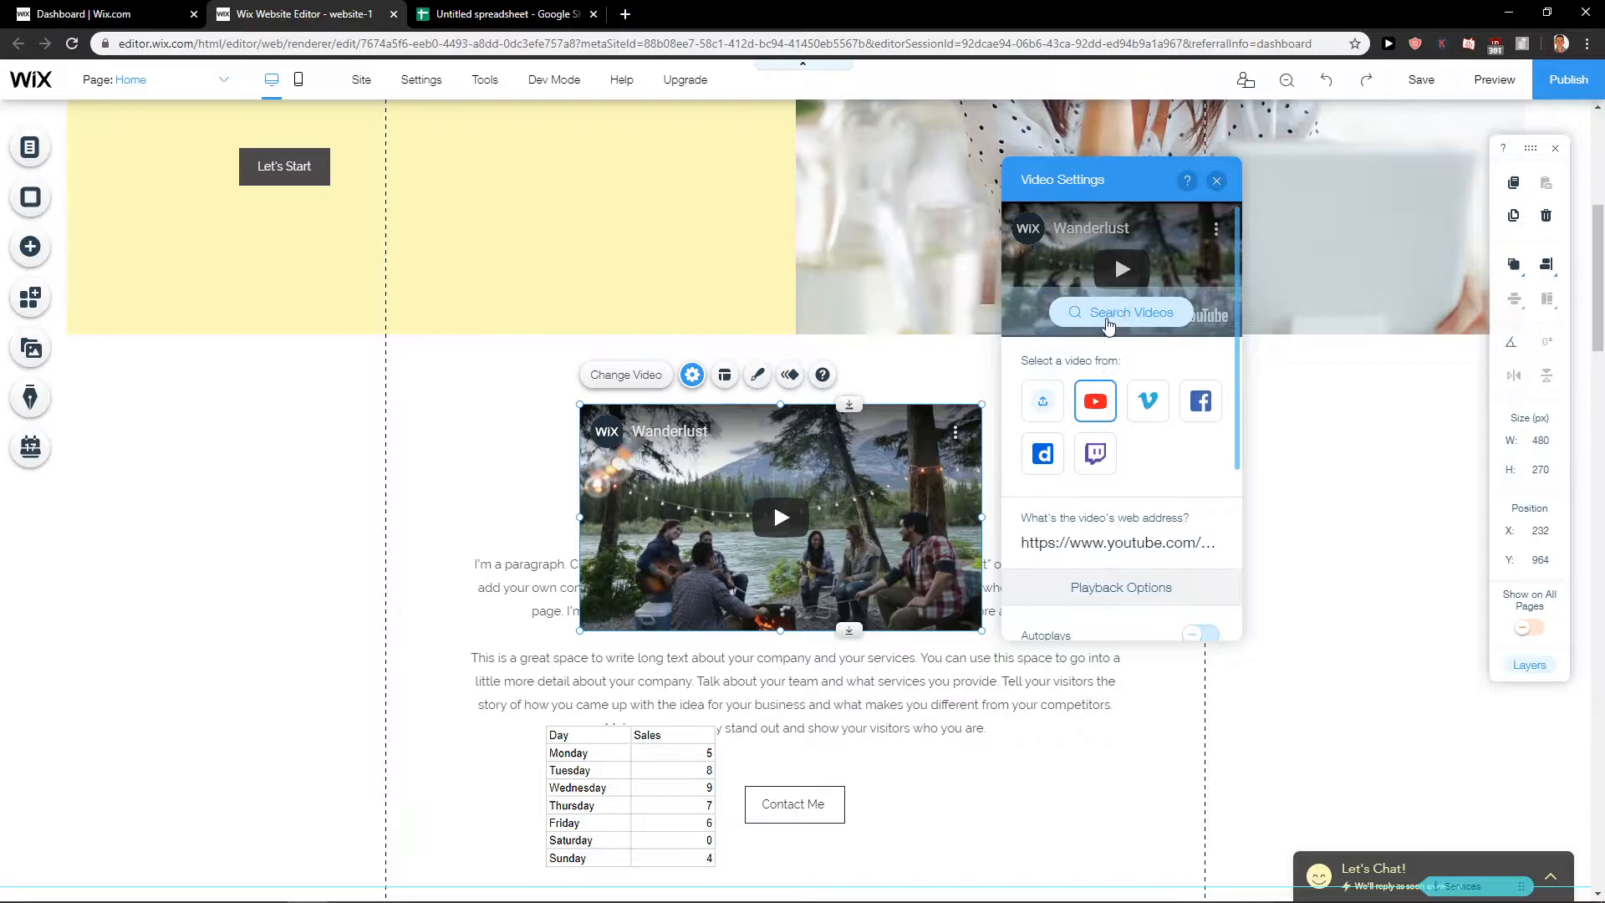
click(1121, 312)
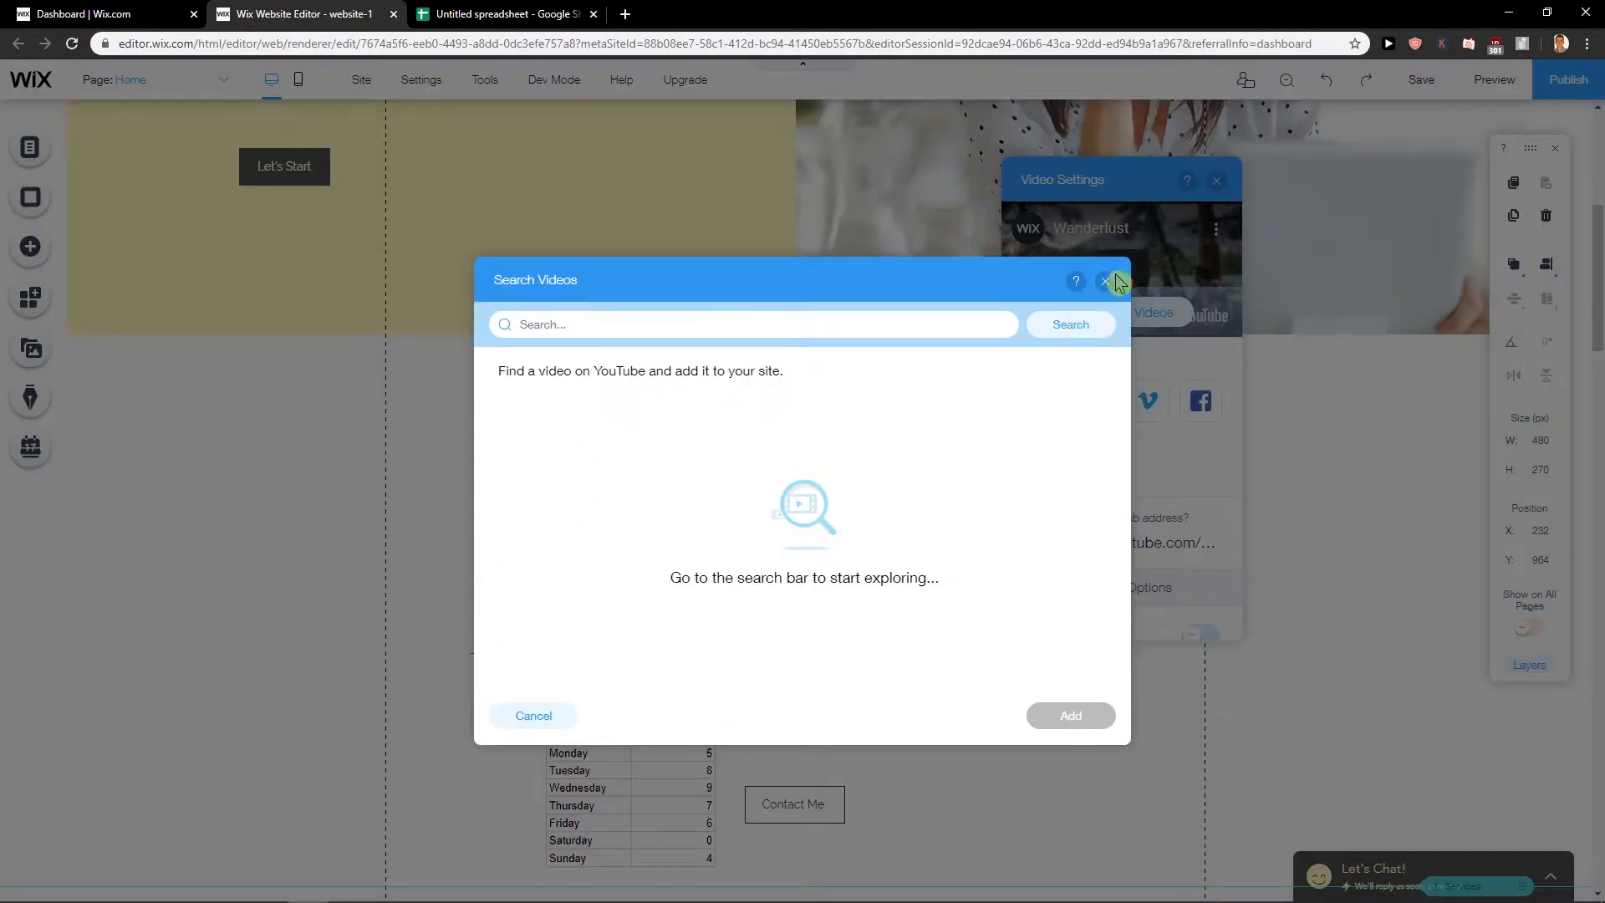
click(1107, 283)
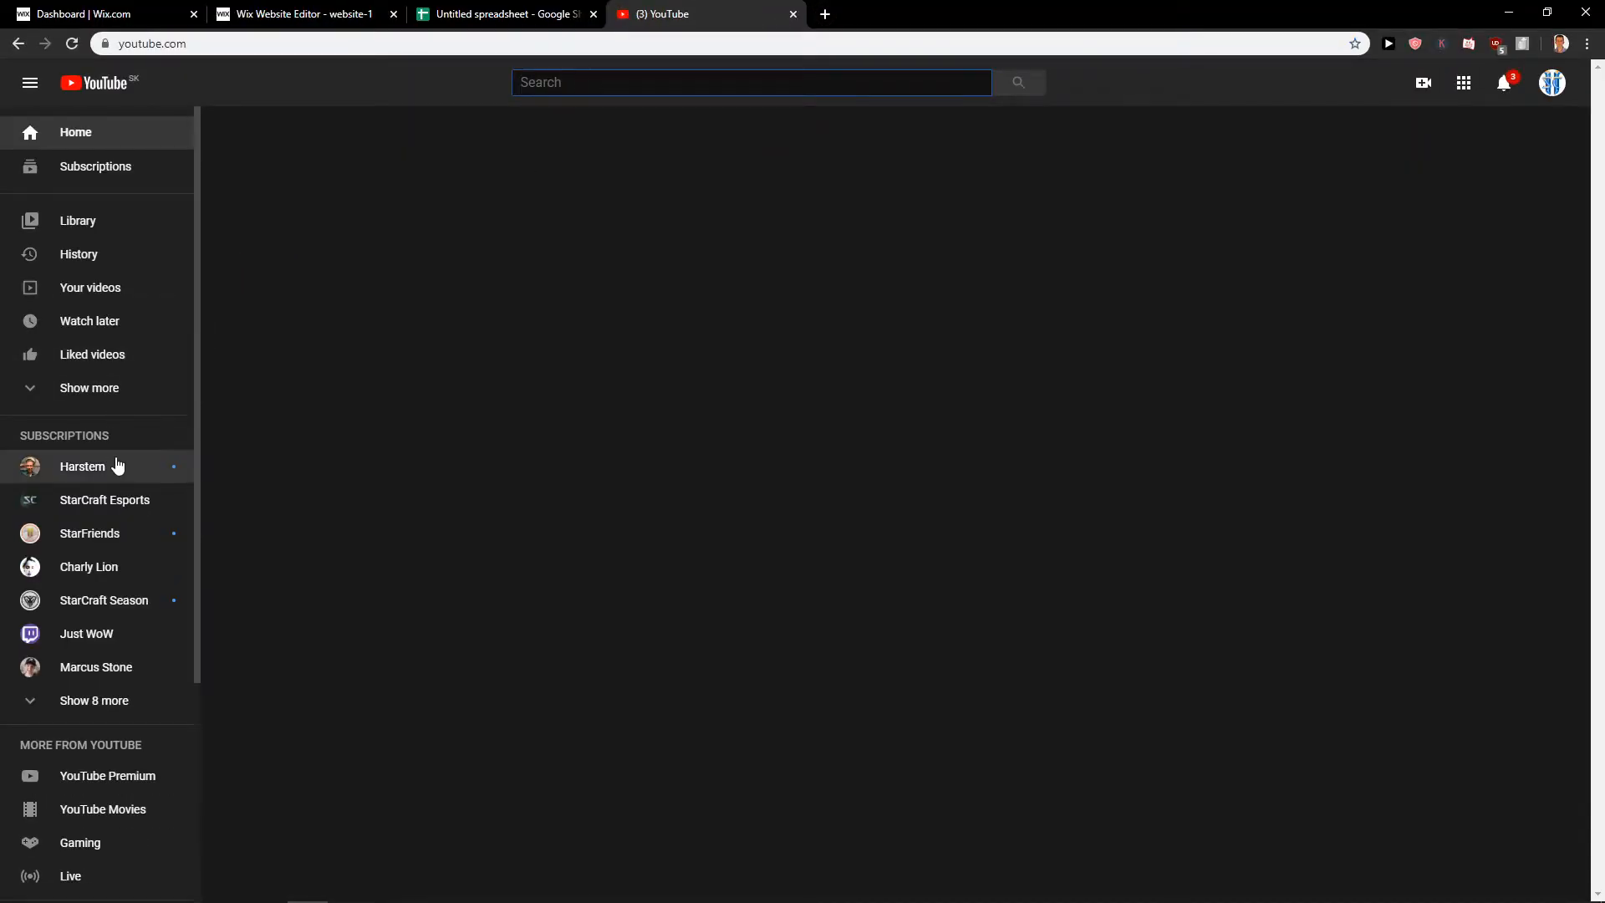
Step: Open the subscribed StarCraft channel's newest upload on YouTube and return to the Wix tab
click(82, 467)
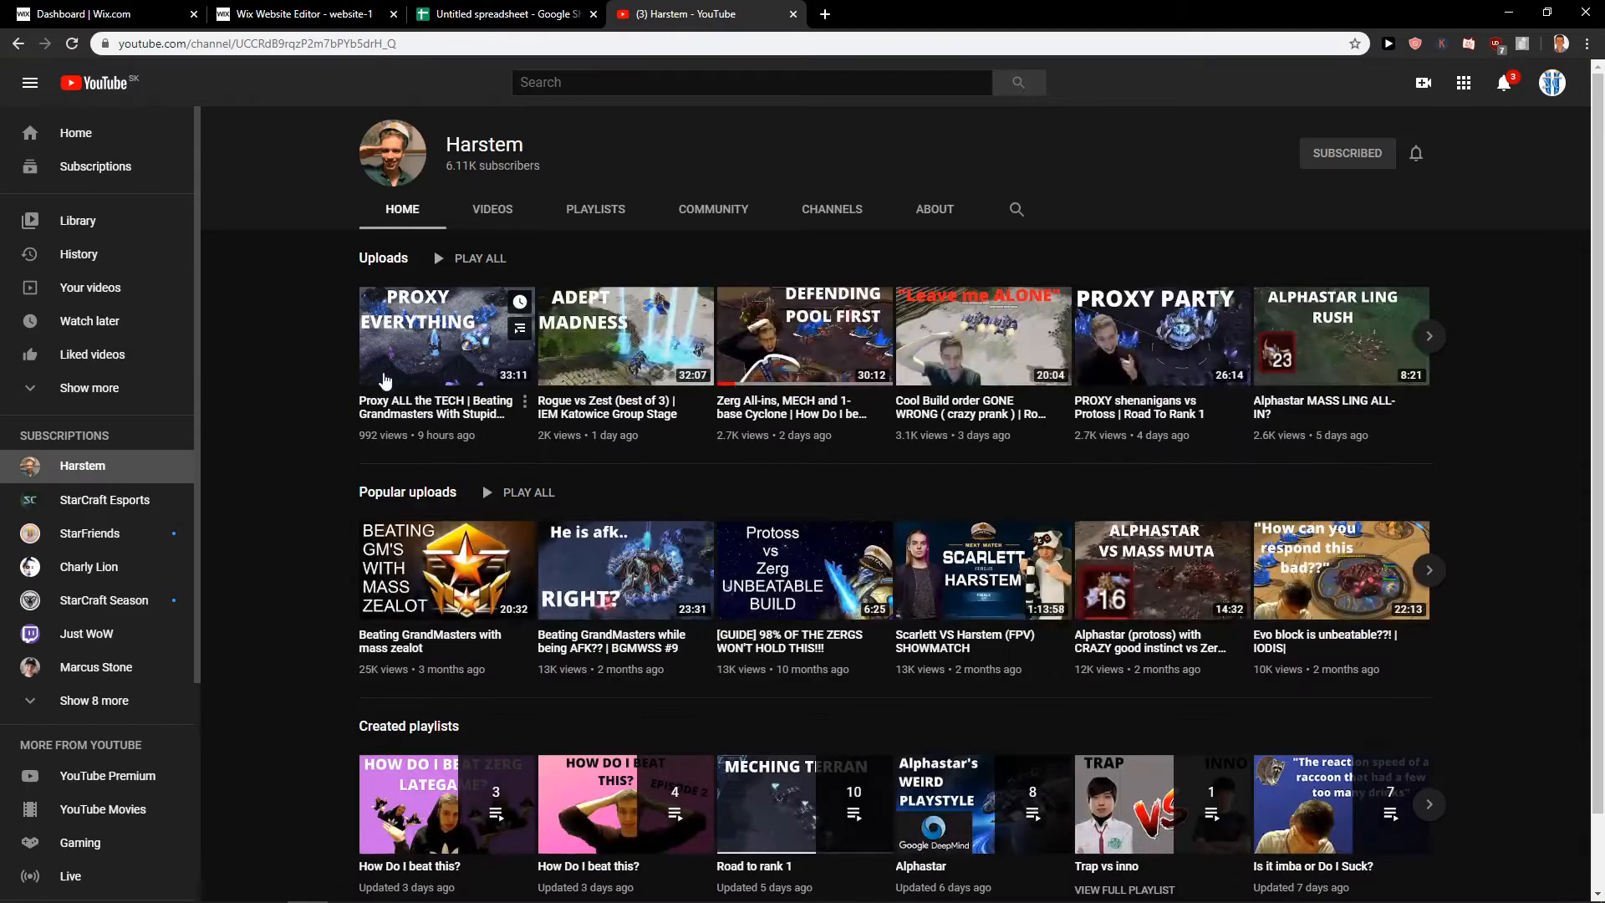
click(445, 335)
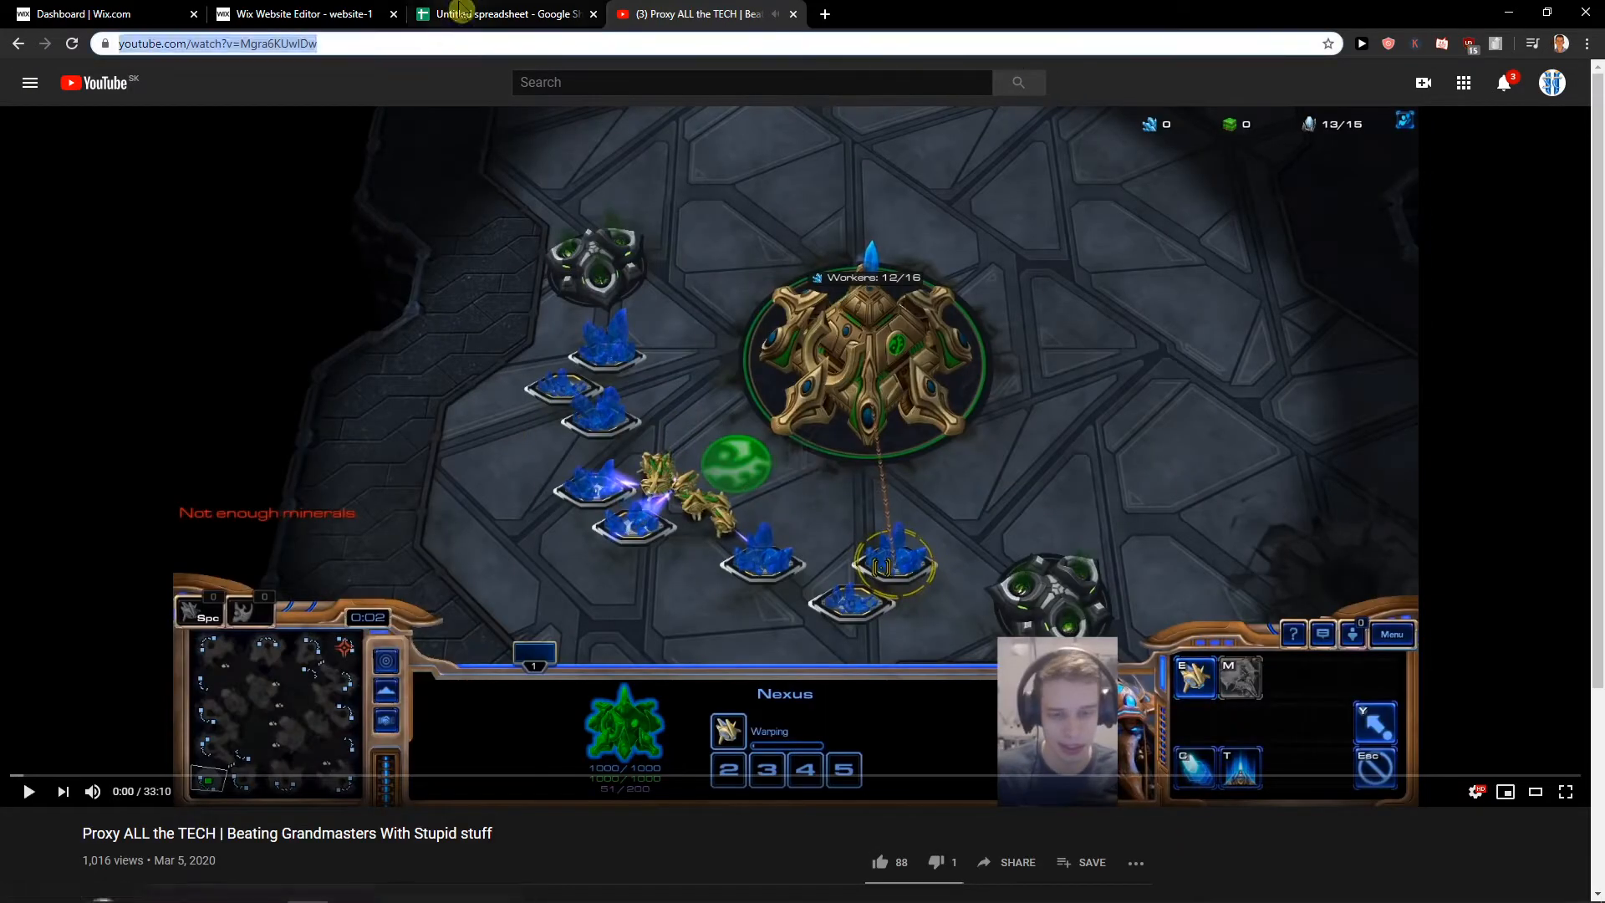
click(303, 13)
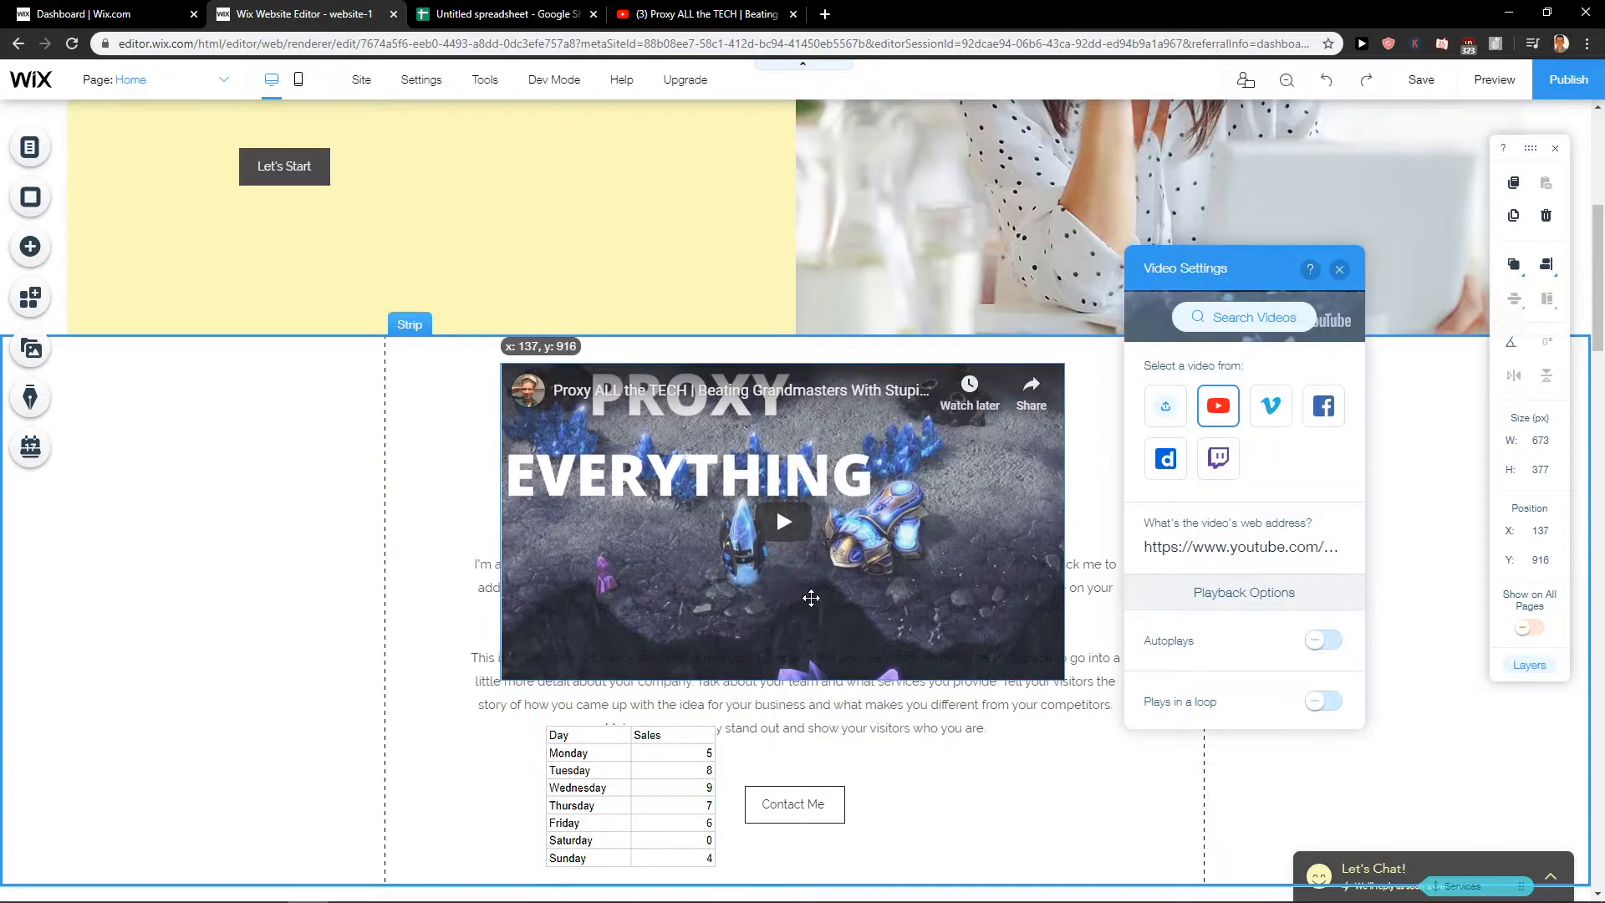
Step: Drag the video element further left within the strip
drag(811, 599, 830, 563)
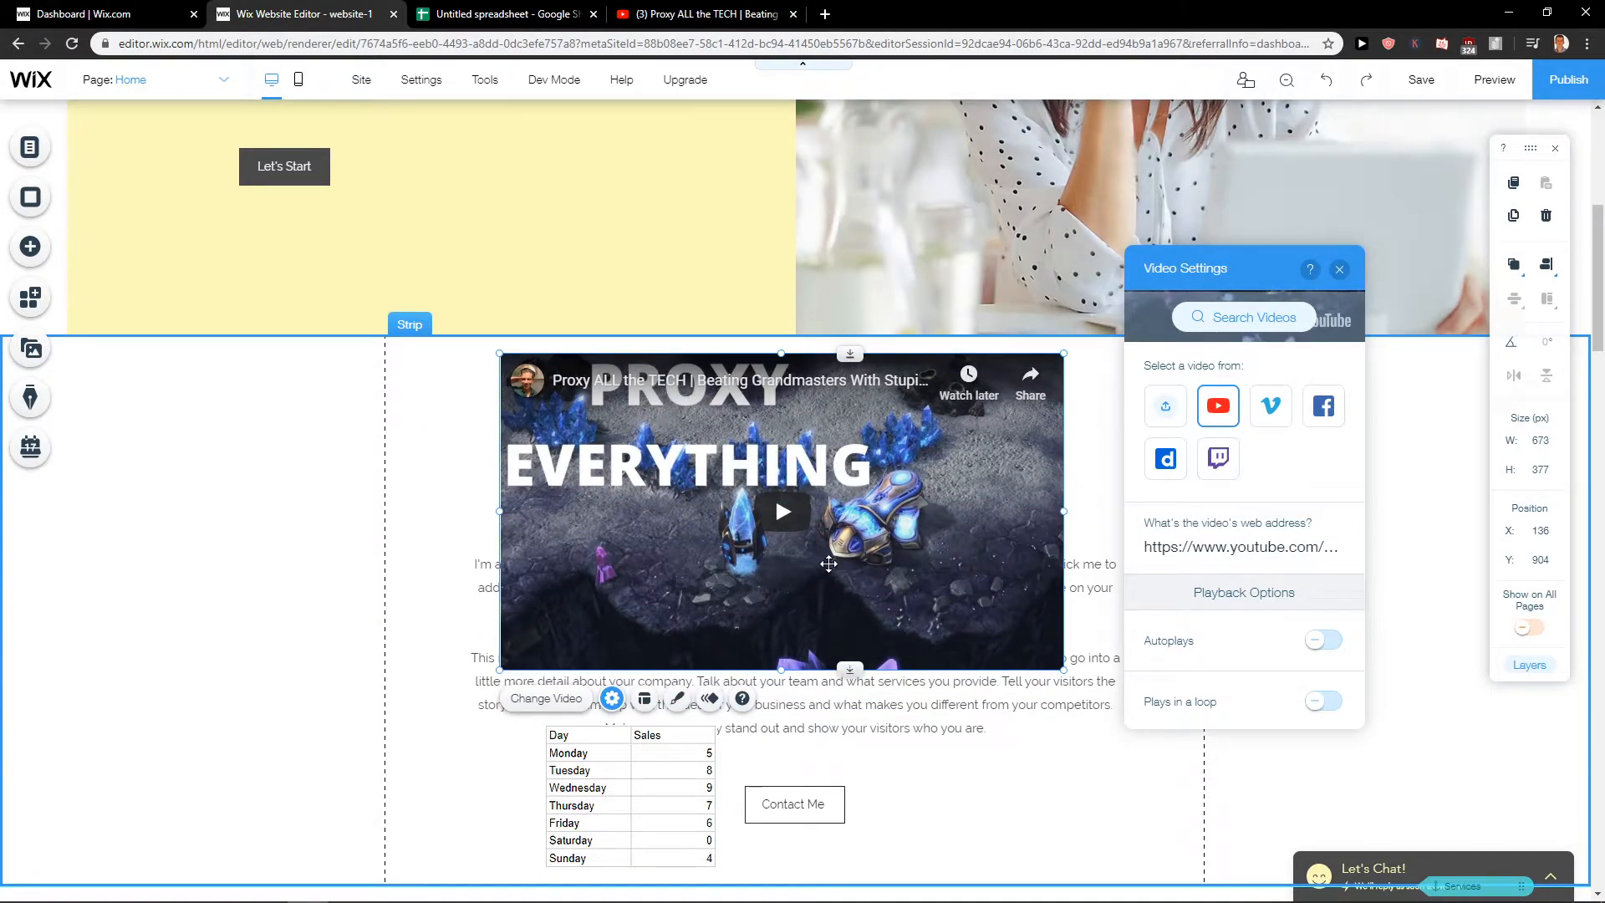
drag(829, 563, 910, 486)
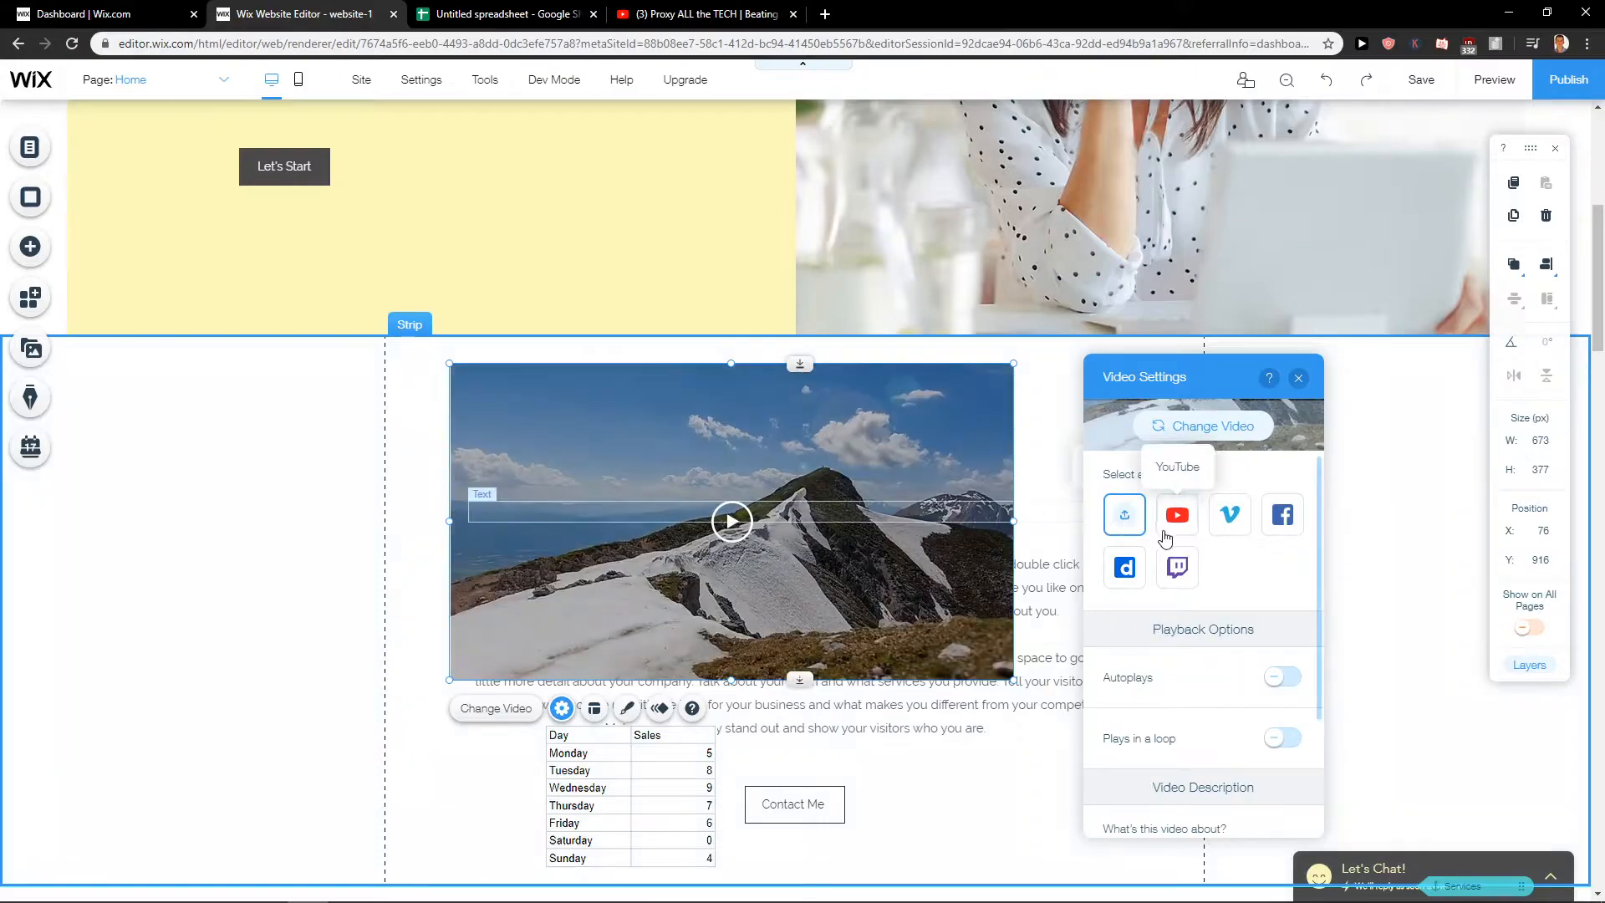
Step: Upload sc2 transitions.mp4 from the computer via Change Video > Upload Media
click(1203, 427)
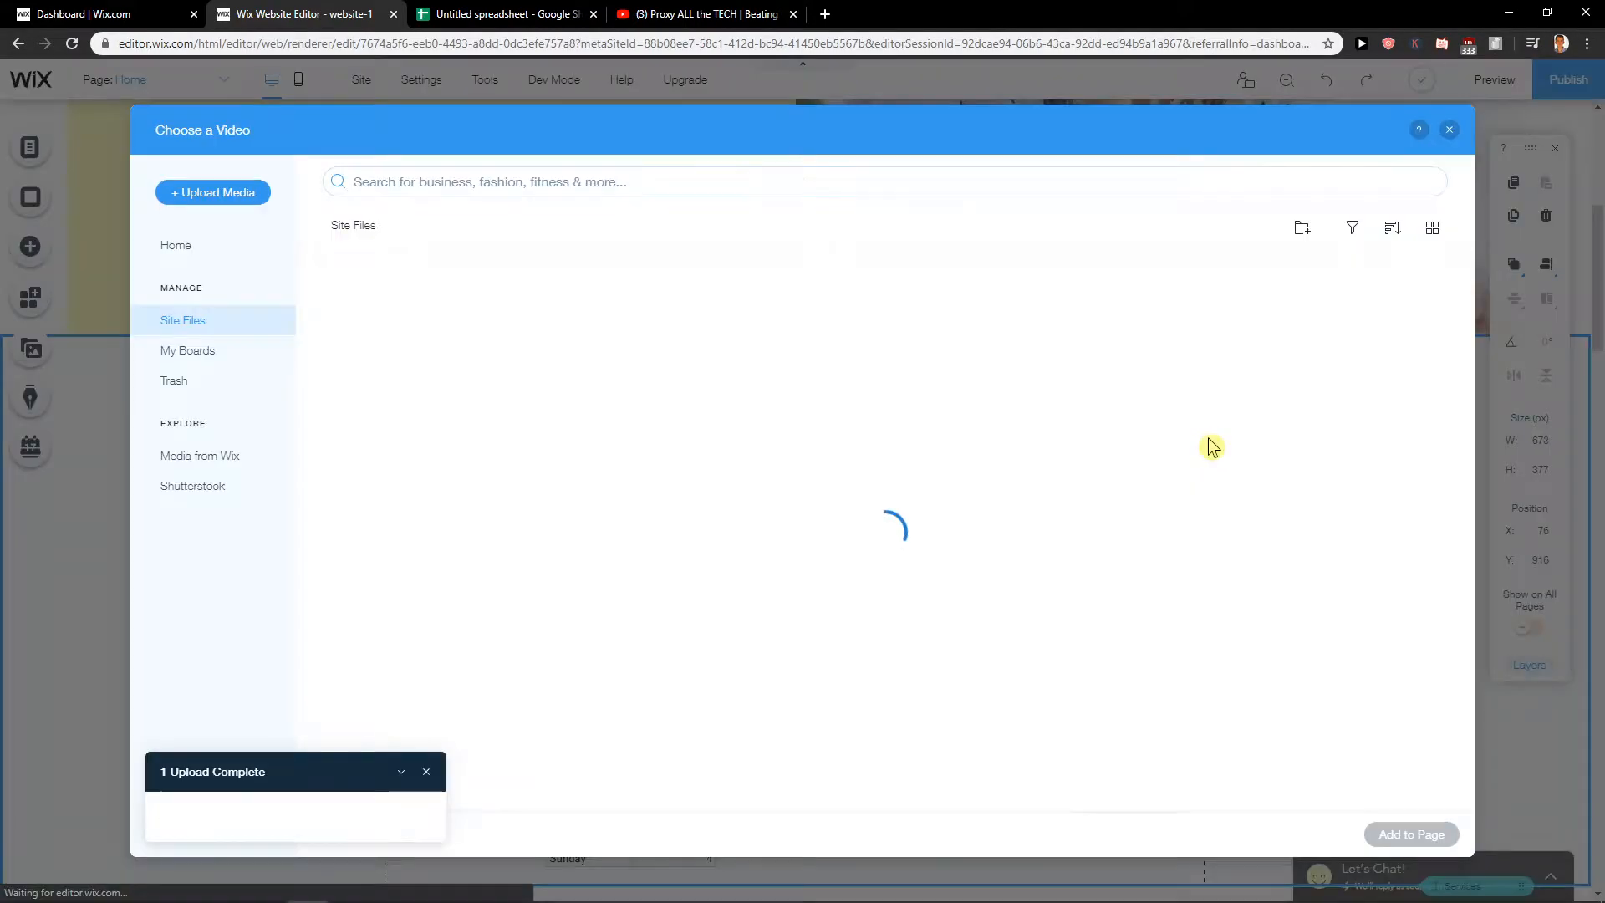
click(212, 193)
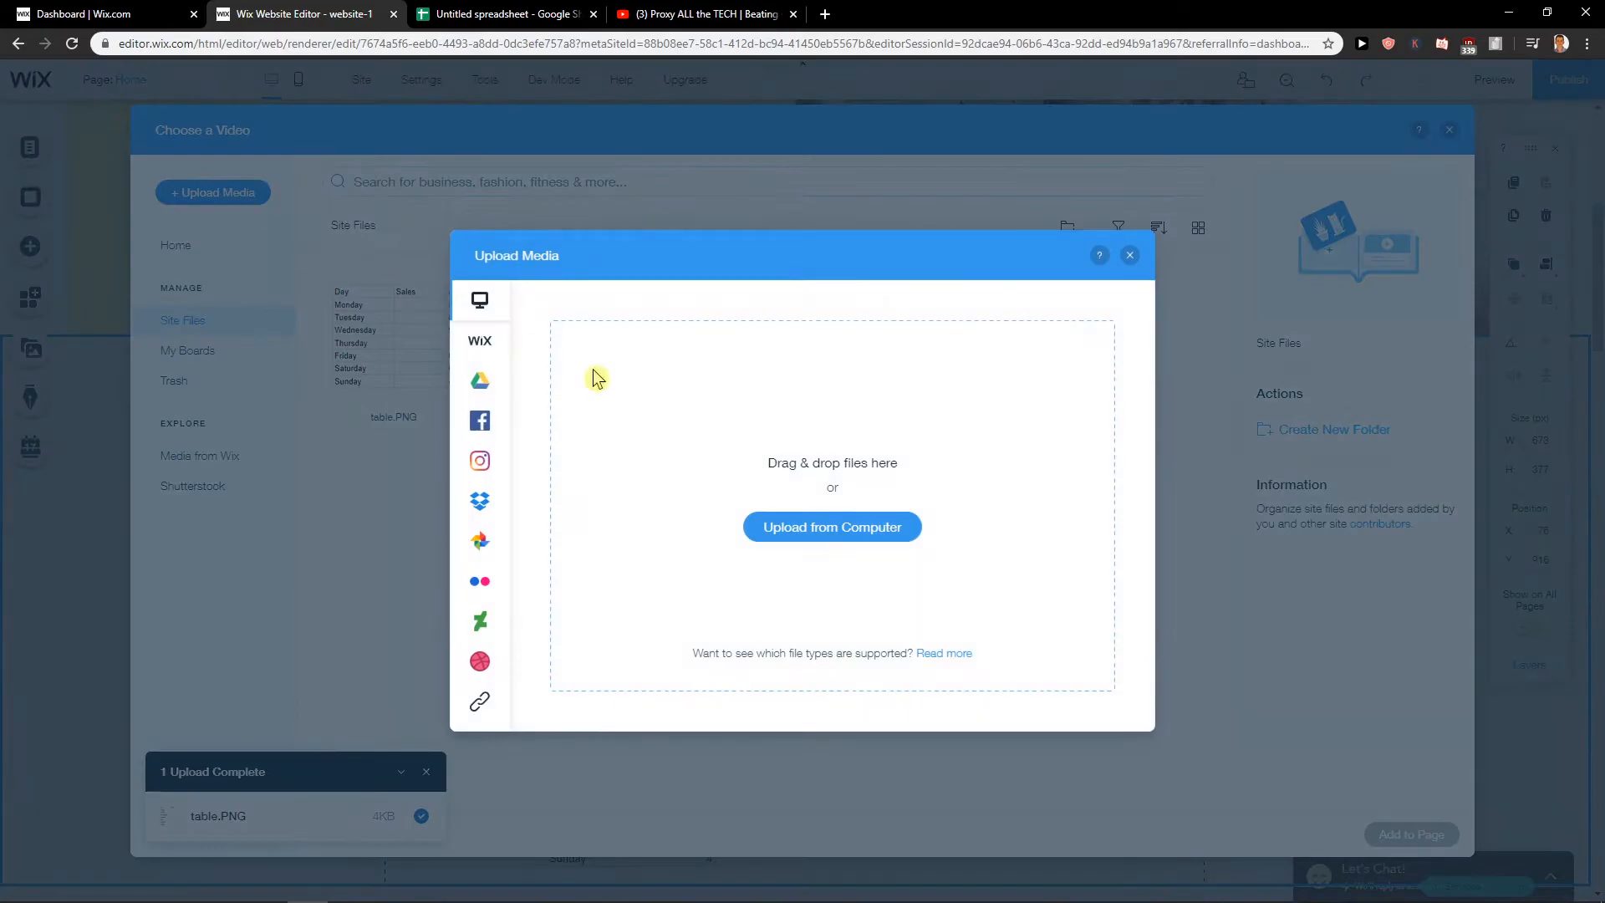
click(831, 527)
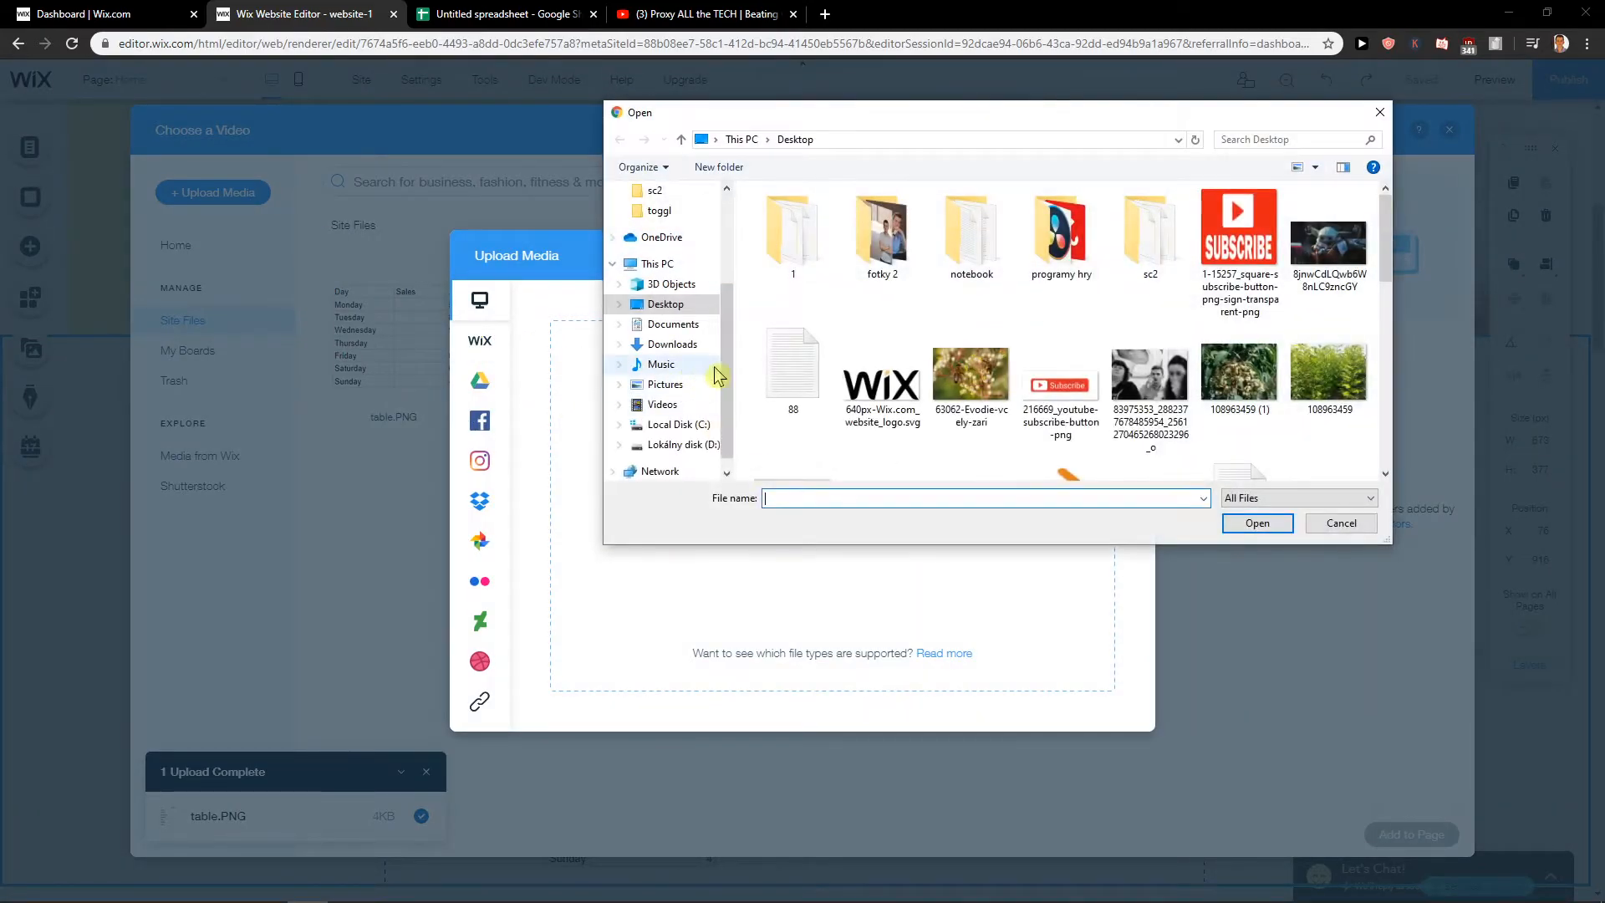
scroll(down, 3)
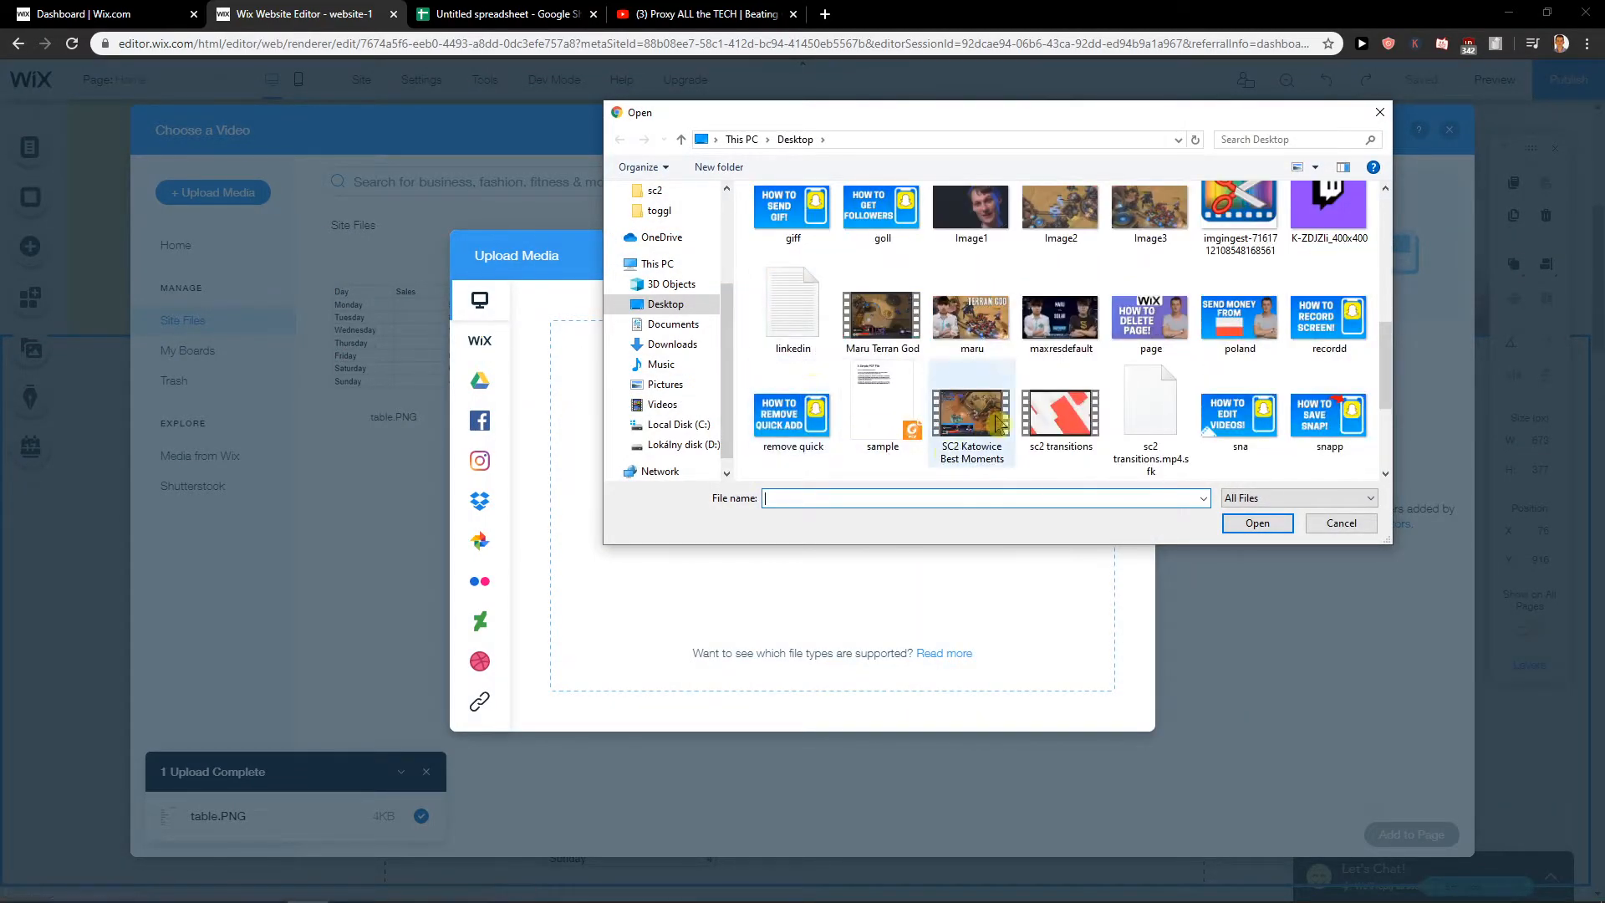
click(1061, 410)
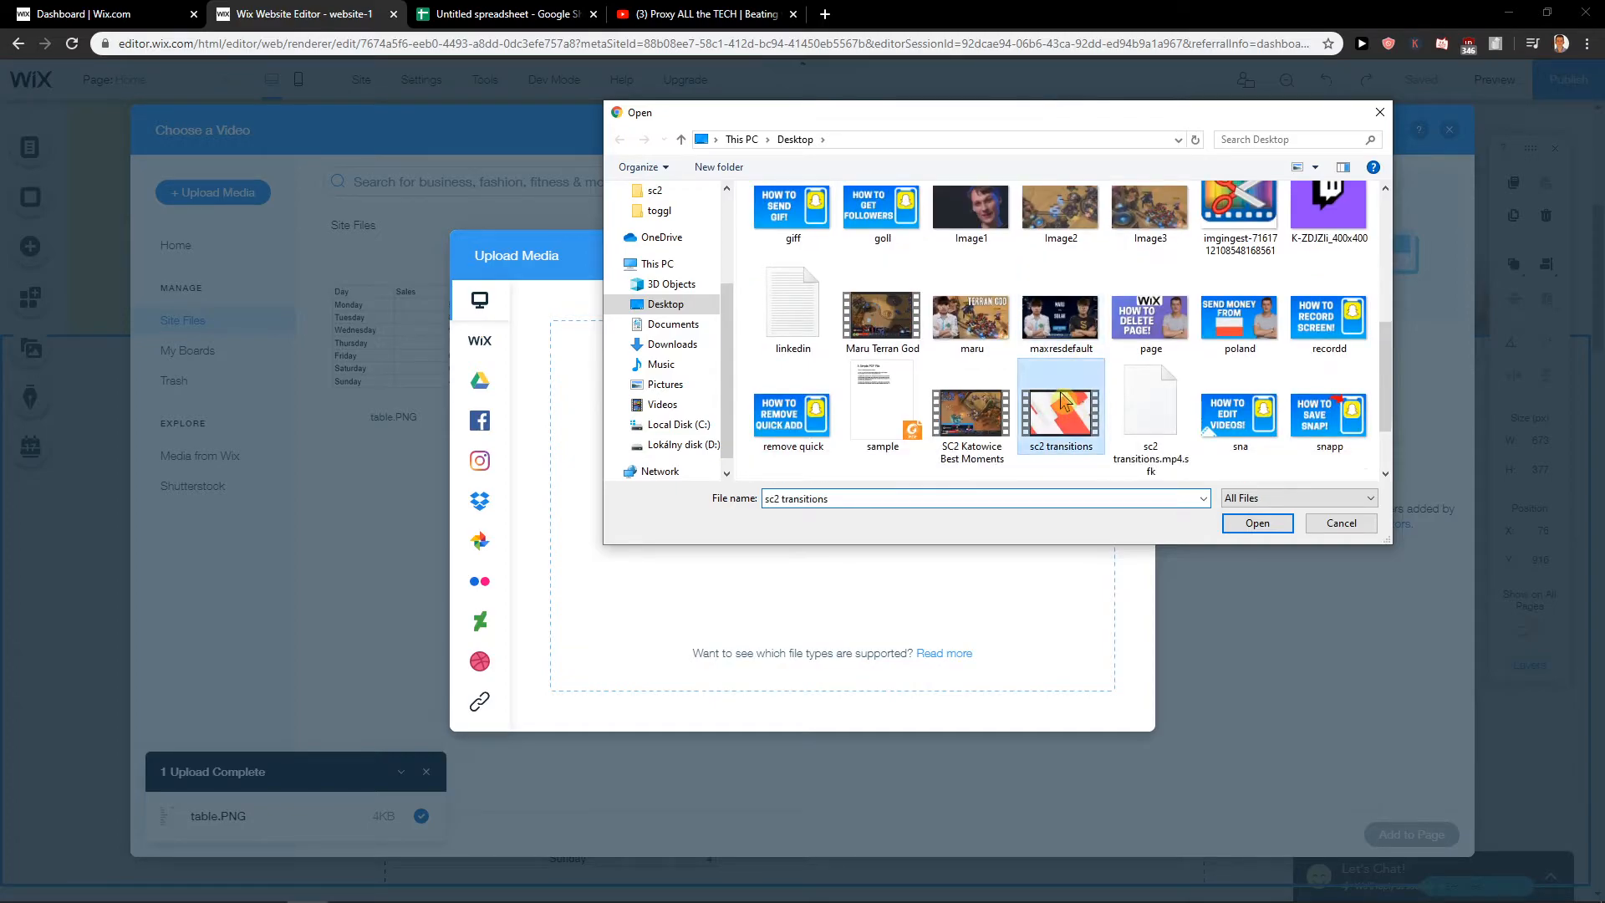
click(1256, 524)
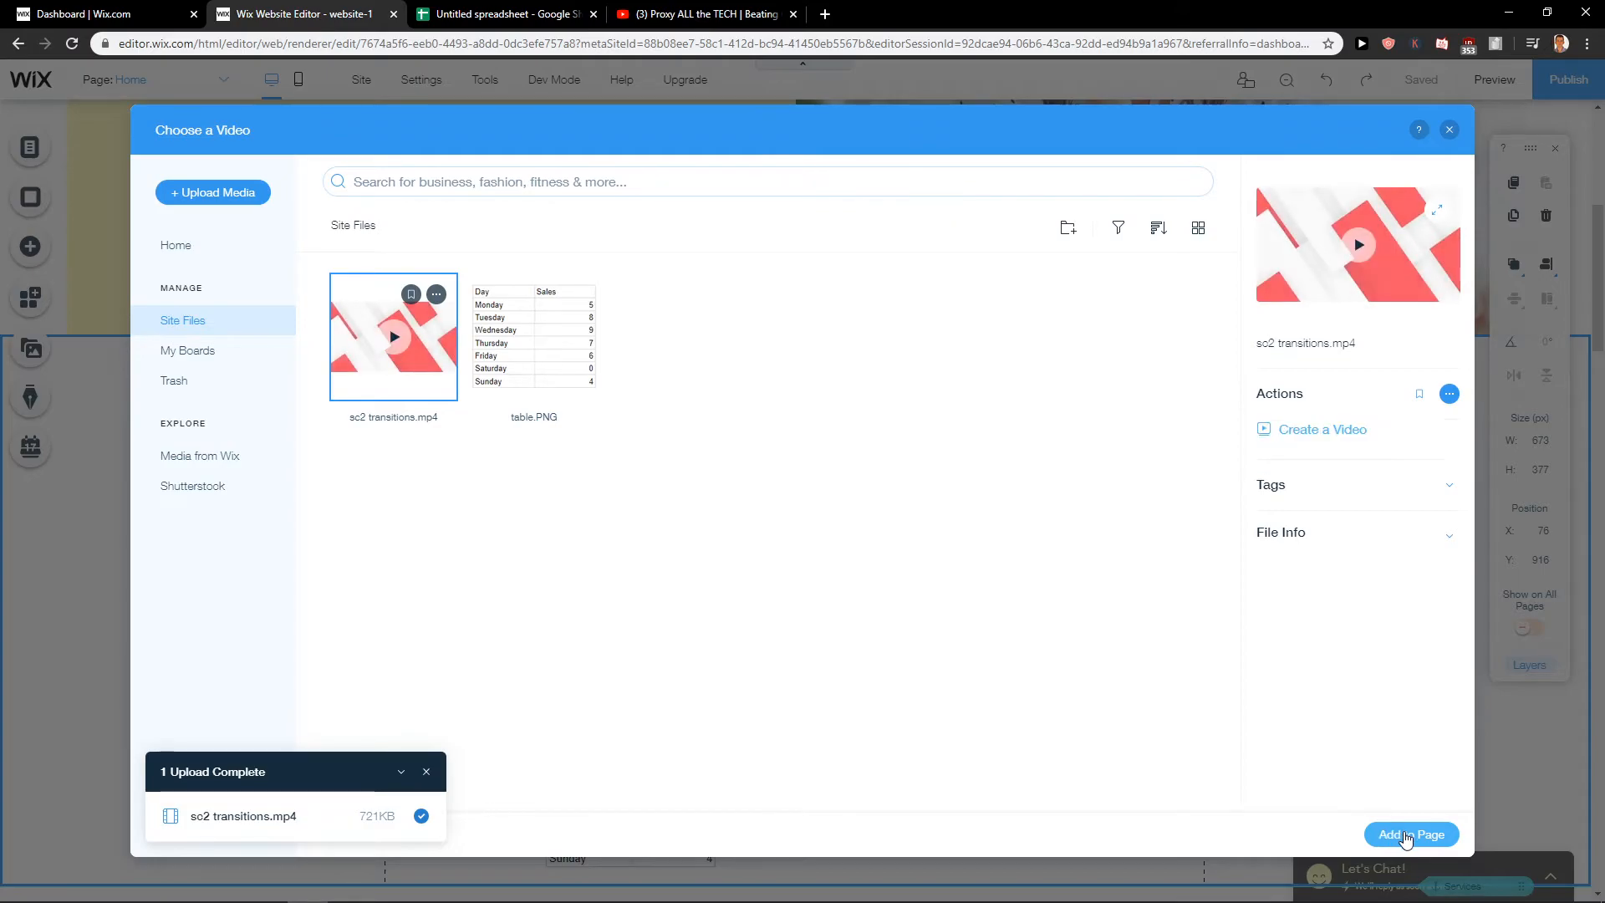
Step: Add the uploaded sc2 transitions clip to the video element and preview it playing
click(1412, 834)
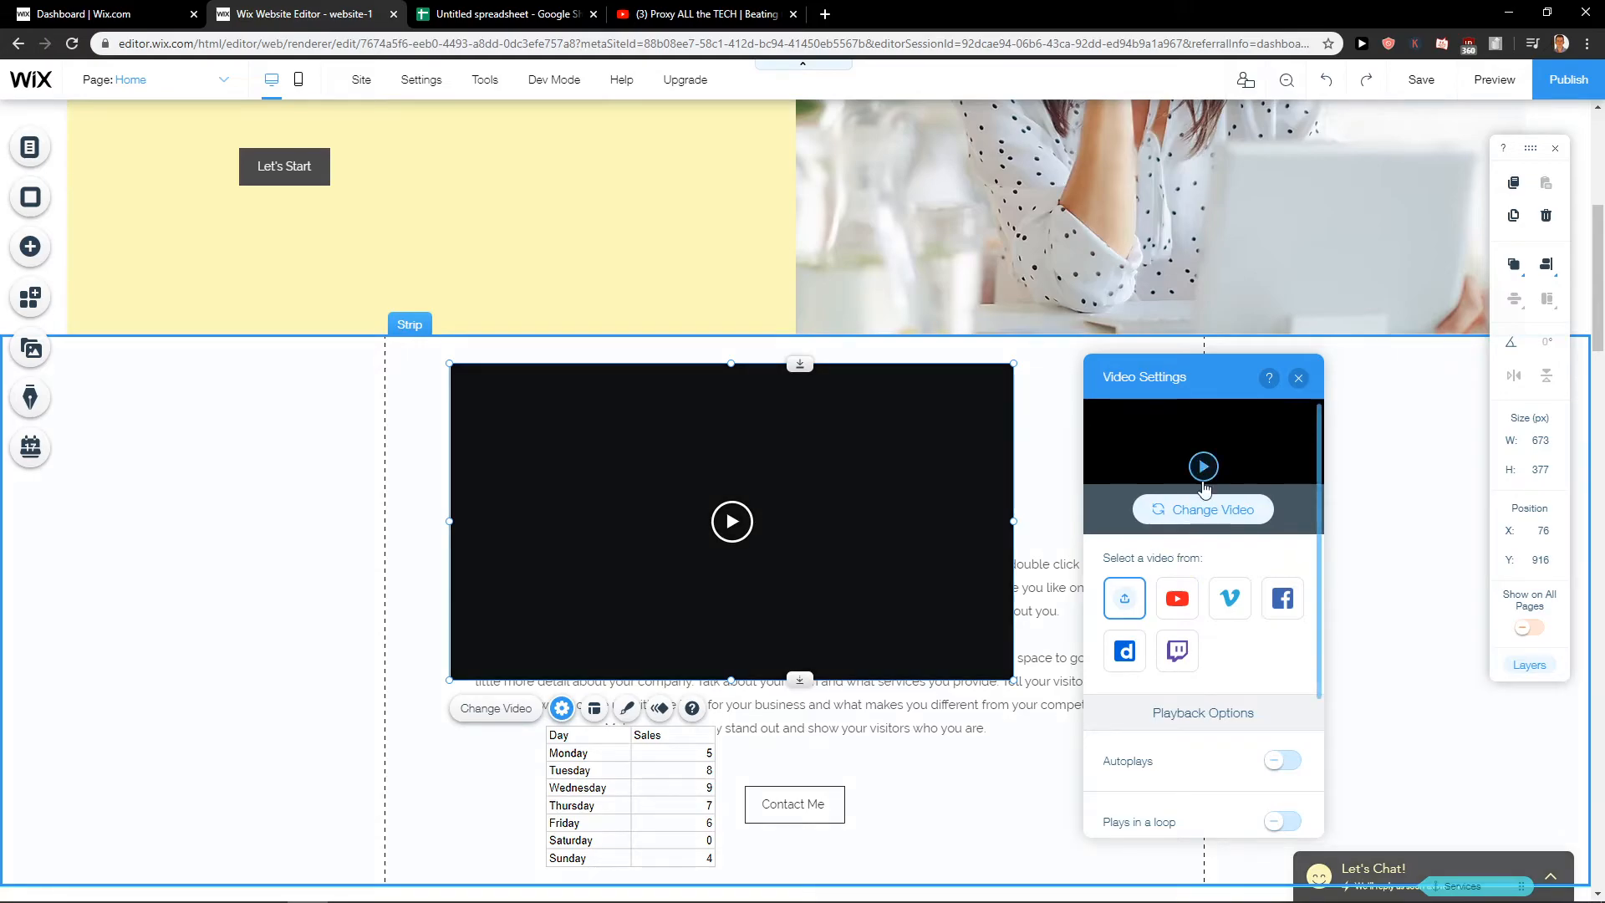
click(1202, 467)
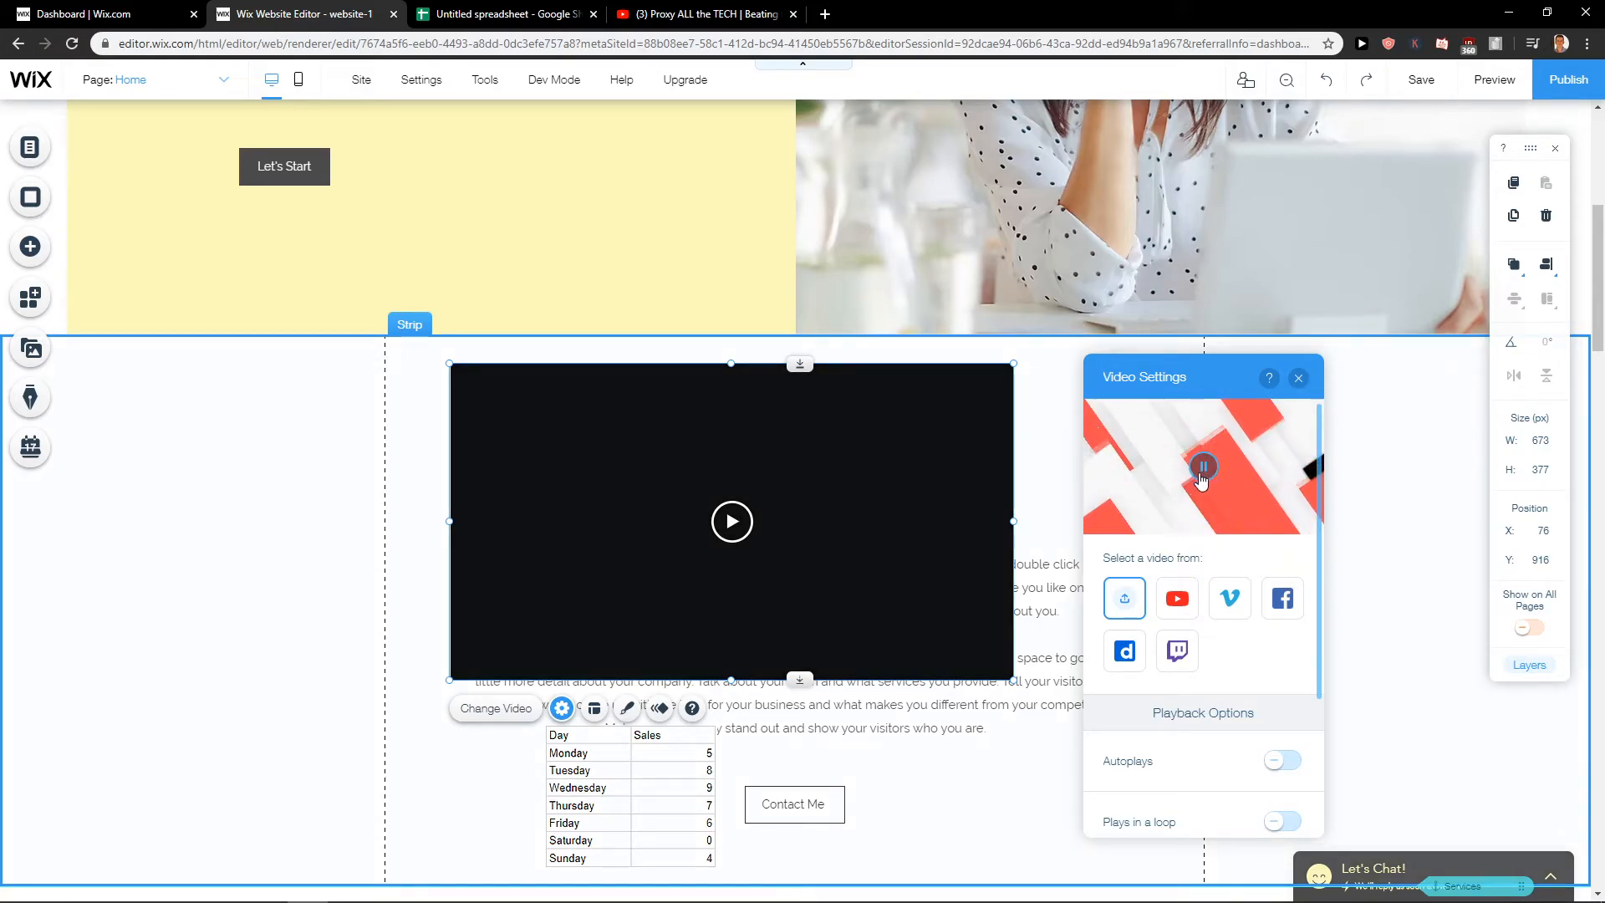